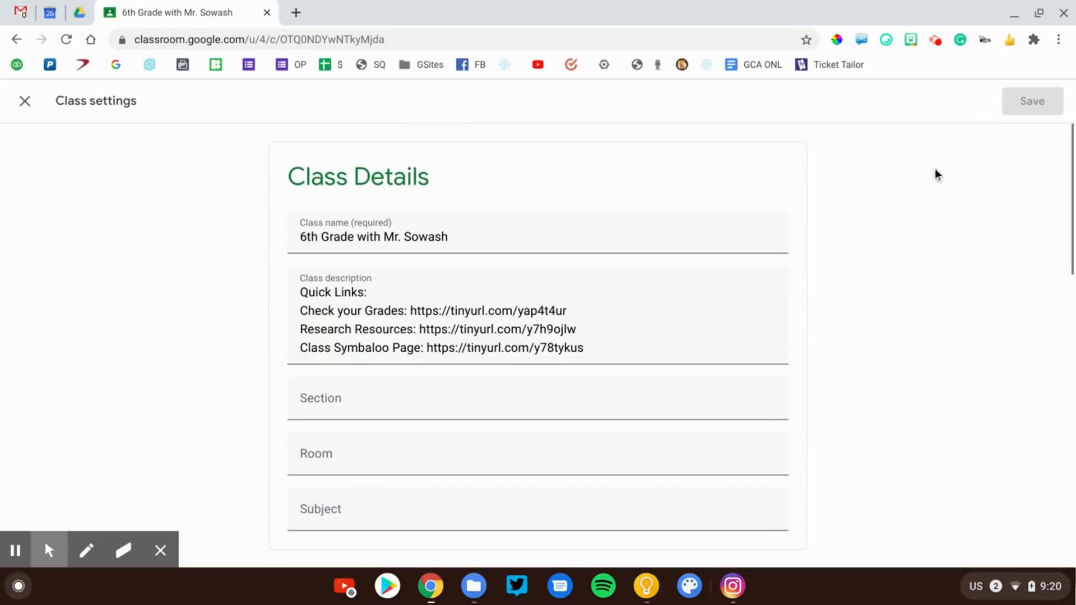
- Scroll the Class settings down to the General section with Classwork on the stream
scroll("down", 3)
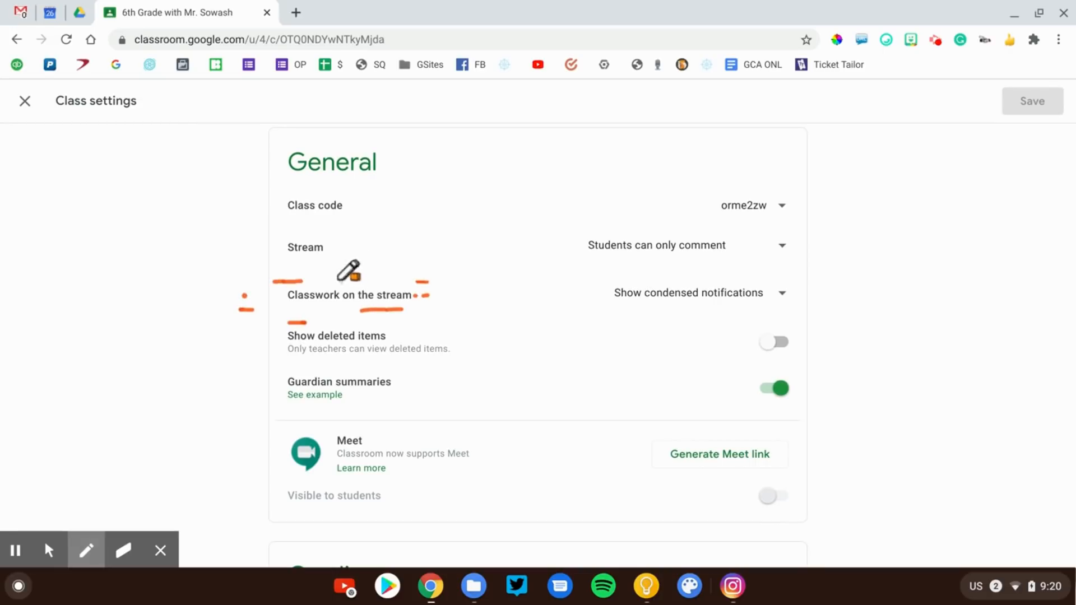
- Set Classwork on the stream to Hide notifications
left_click(49, 549)
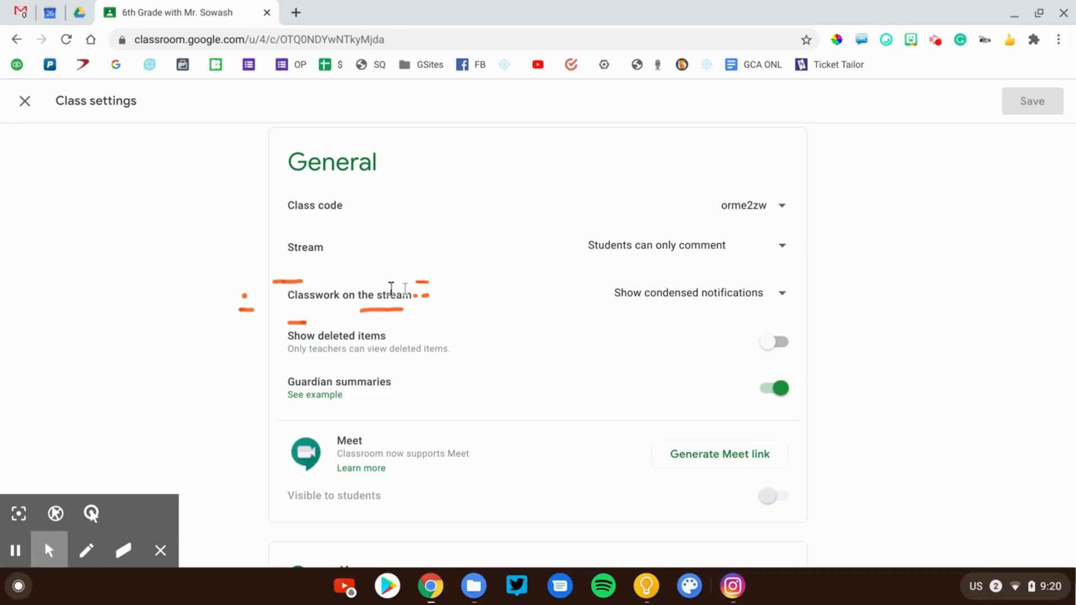
left_click(780, 293)
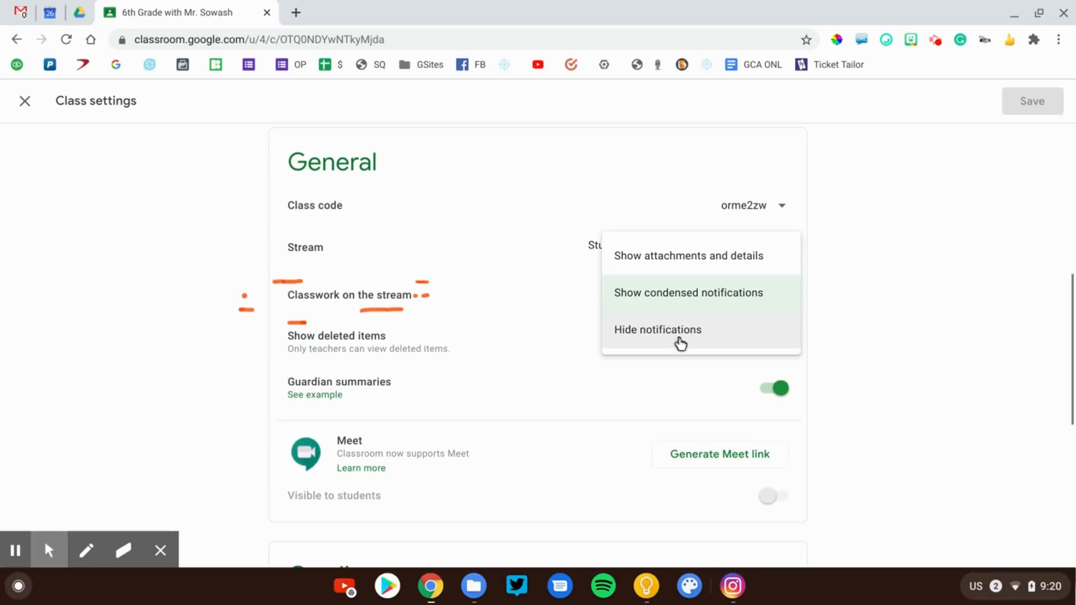
left_click(657, 330)
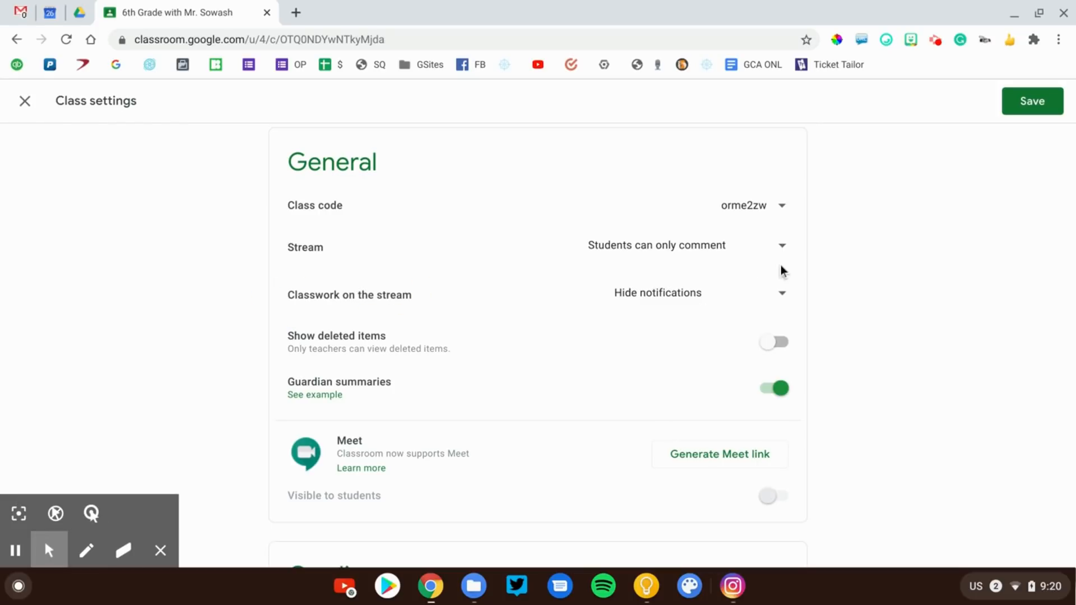
- Save the class settings and return to the class Stream page
left_click(1031, 101)
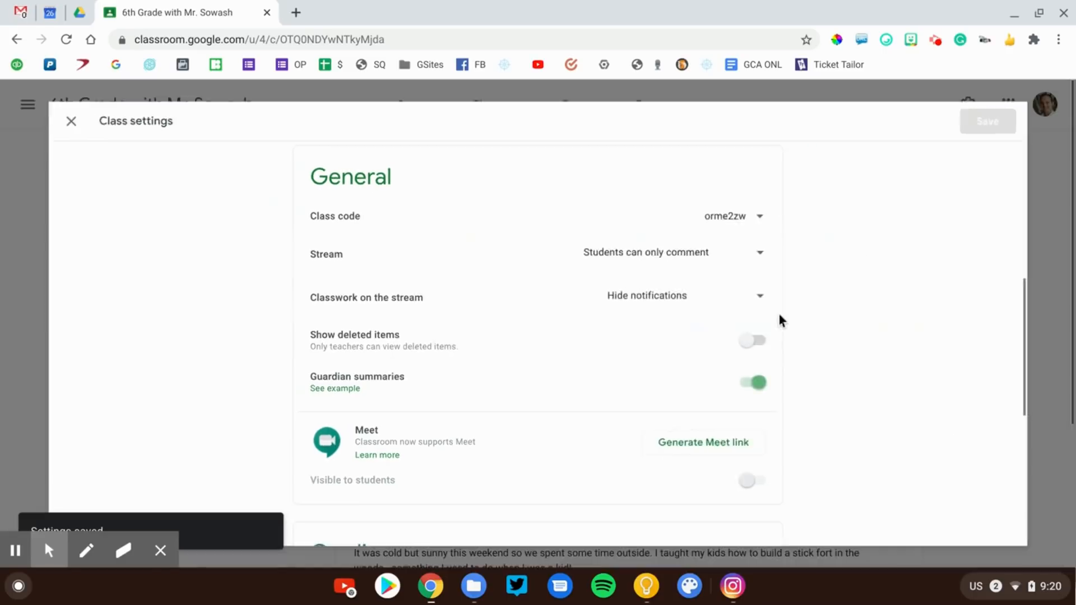
left_click(69, 121)
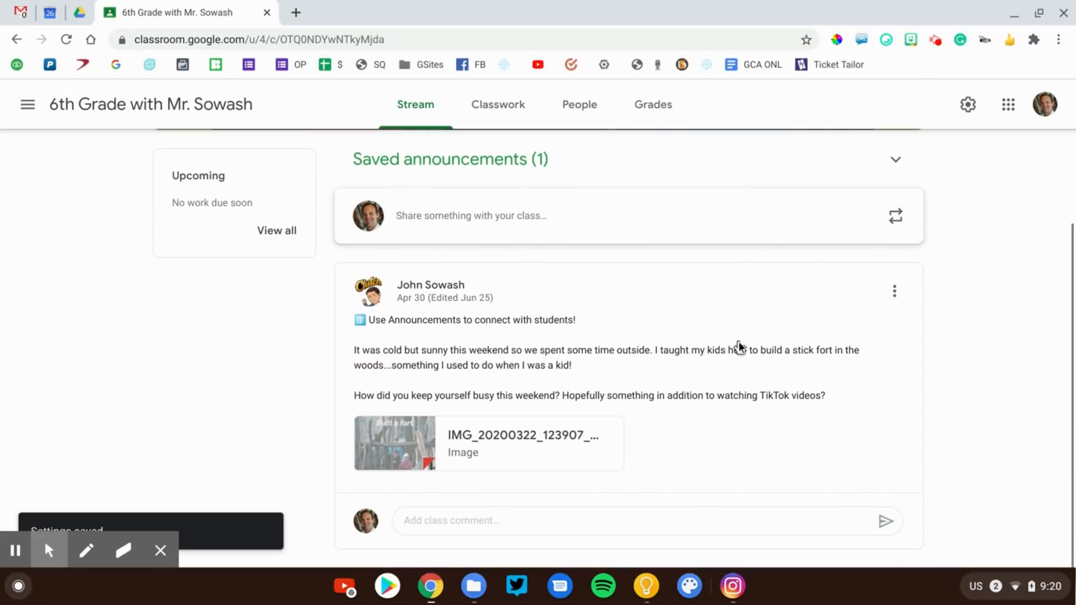